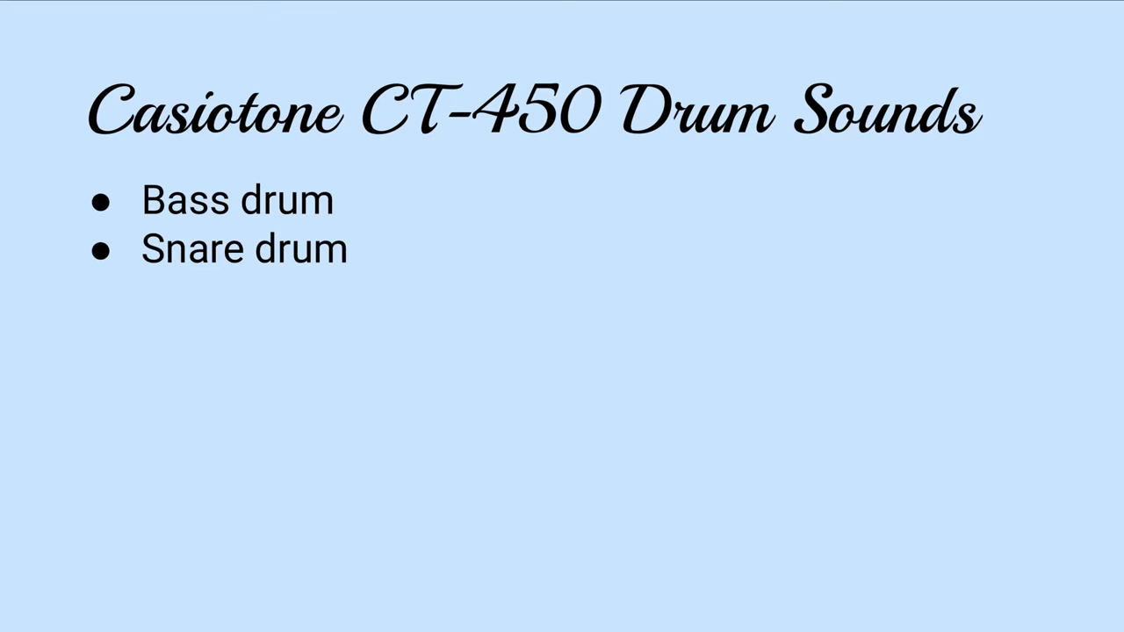
type("Rim shot")
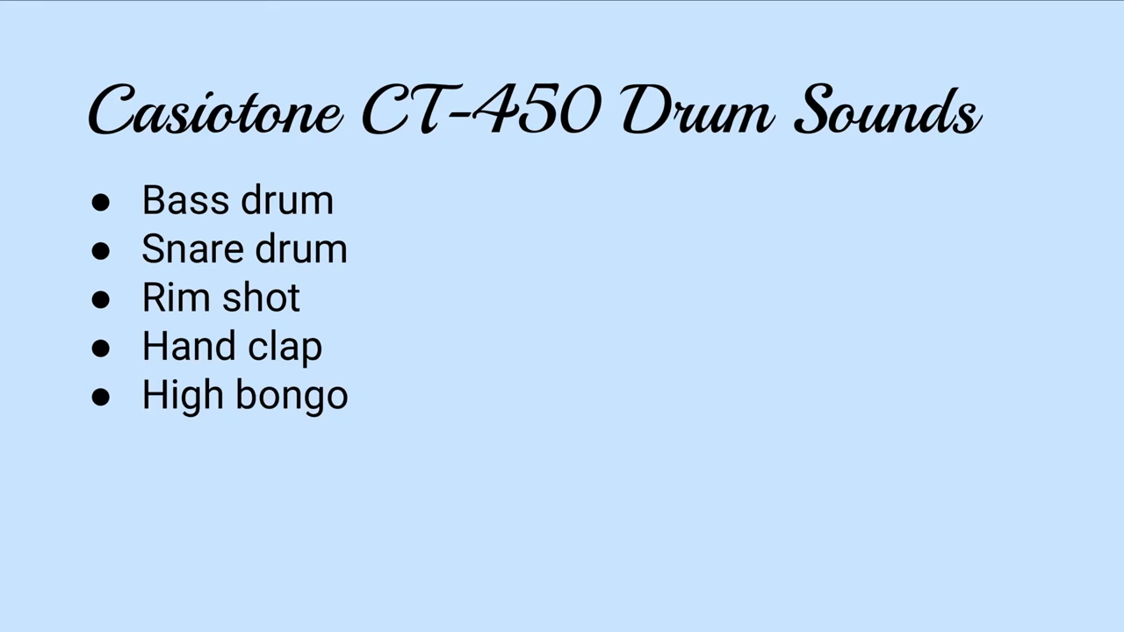
type("Low bongo")
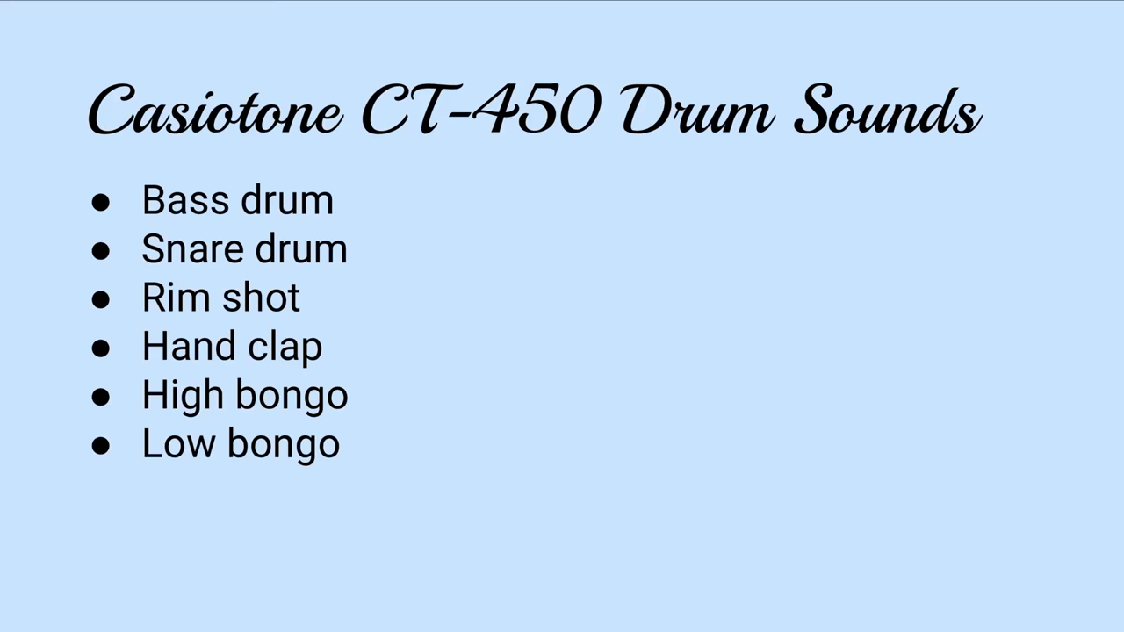
type("Hi-hat")
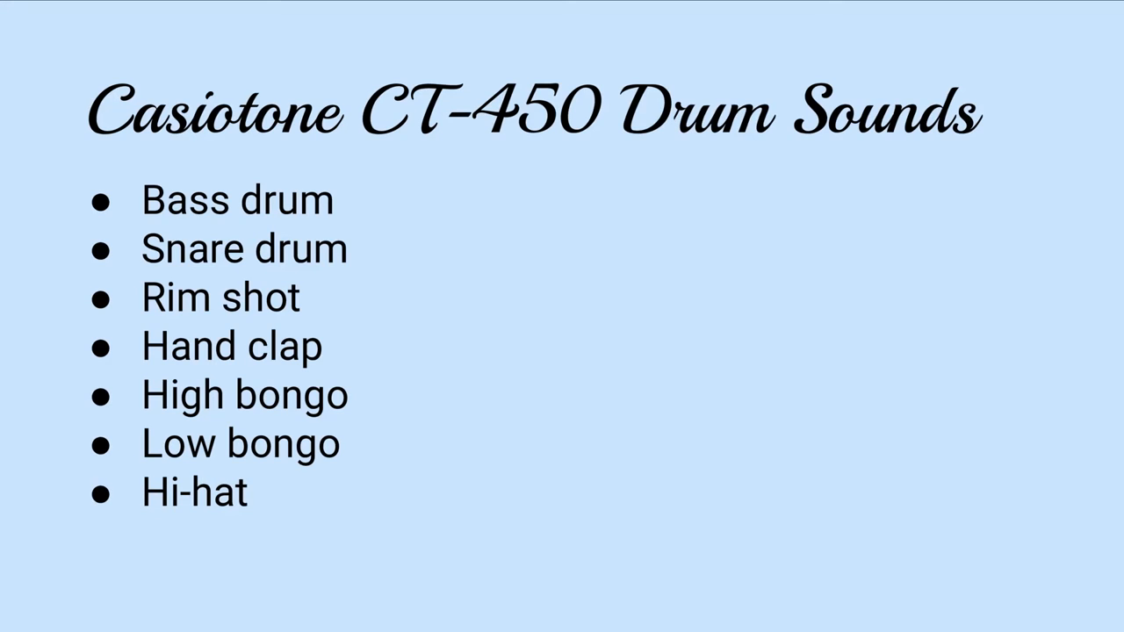
type("Cymbal")
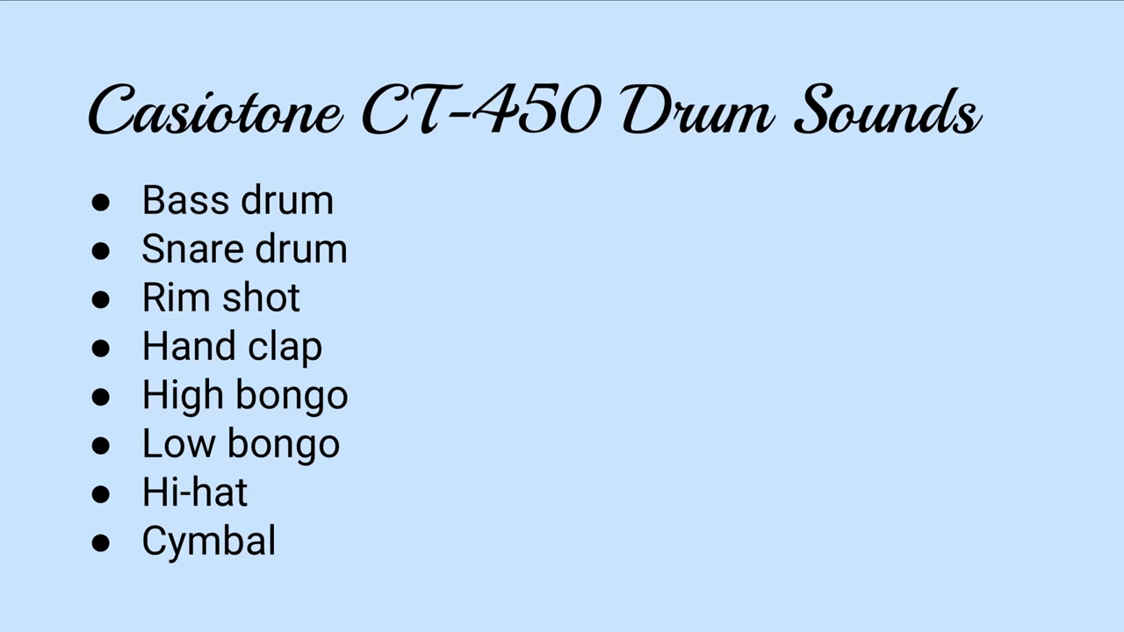